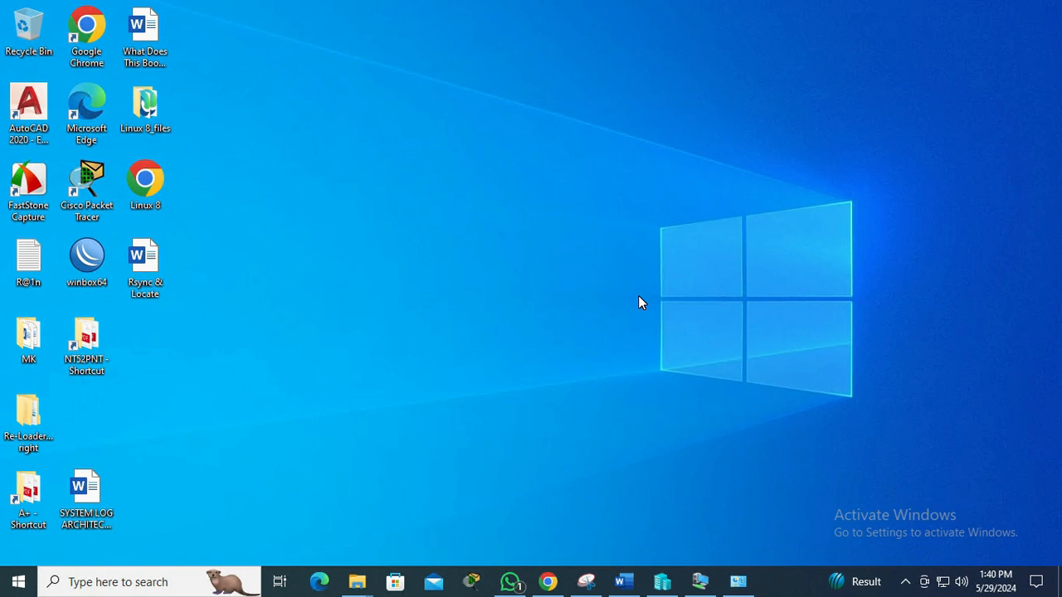
{"action": "mouse_move", "coordinate": [448, 322]}
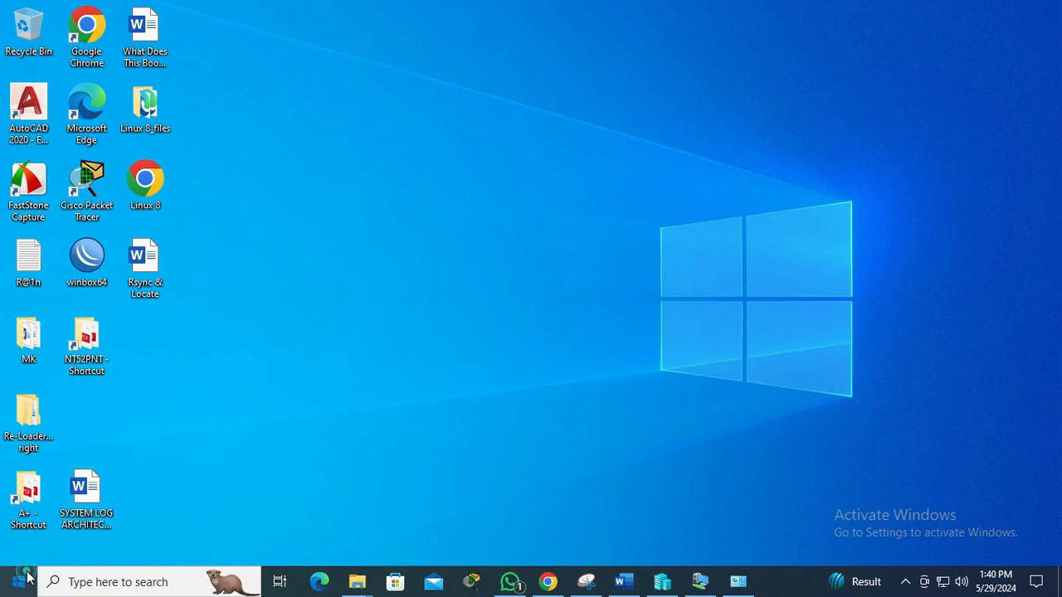
- Go to Settings > System > About and launch Advanced system settings
{"action": "left_click", "coordinate": [14, 581]}
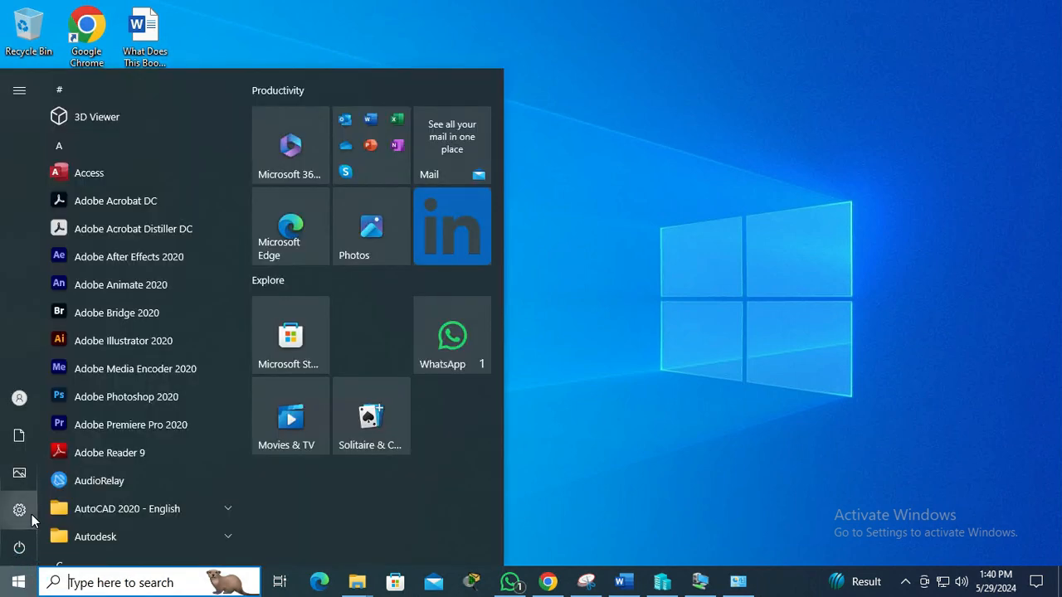
{"action": "left_click", "coordinate": [19, 511]}
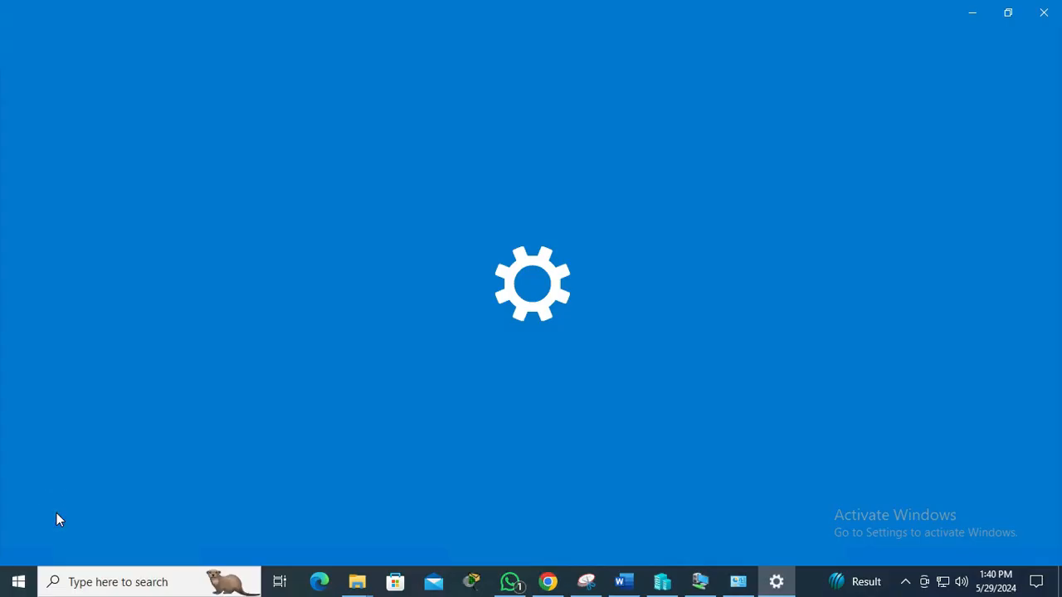
{"action": "left_click", "coordinate": [775, 581]}
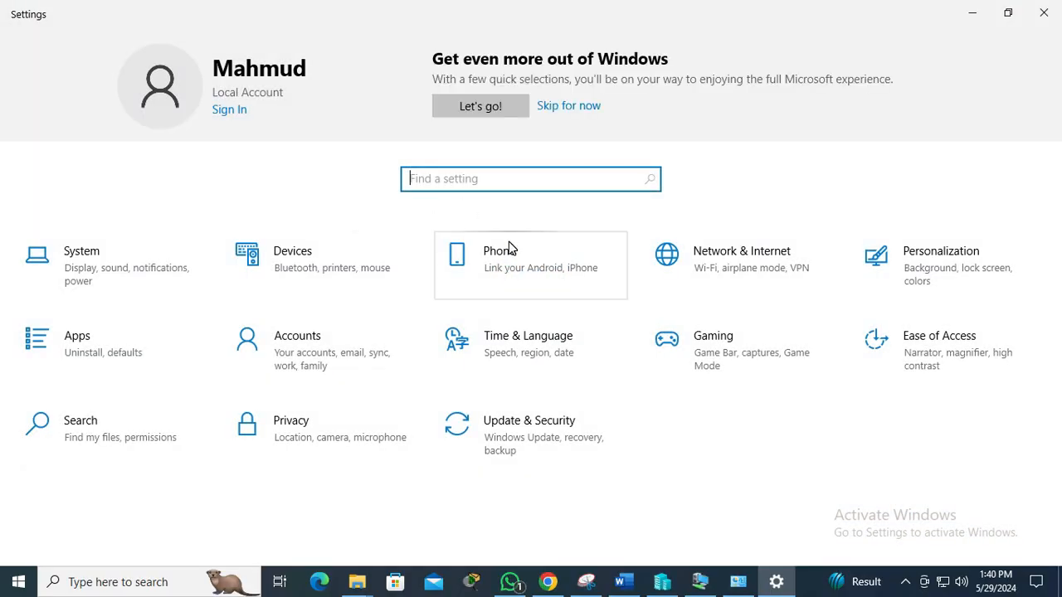
{"action": "mouse_move", "coordinate": [108, 266]}
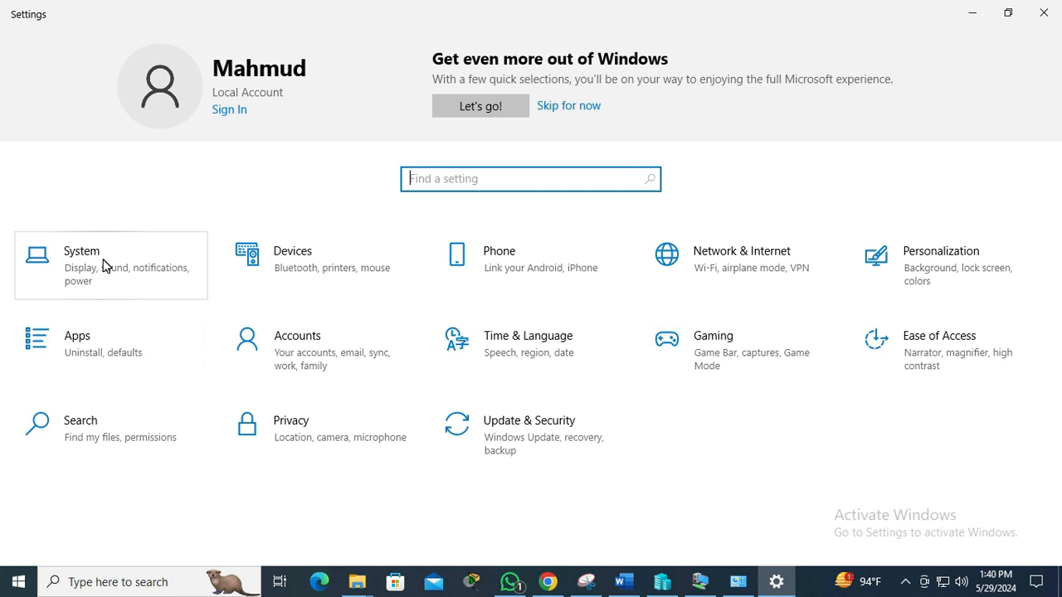
{"action": "left_click", "coordinate": [82, 251]}
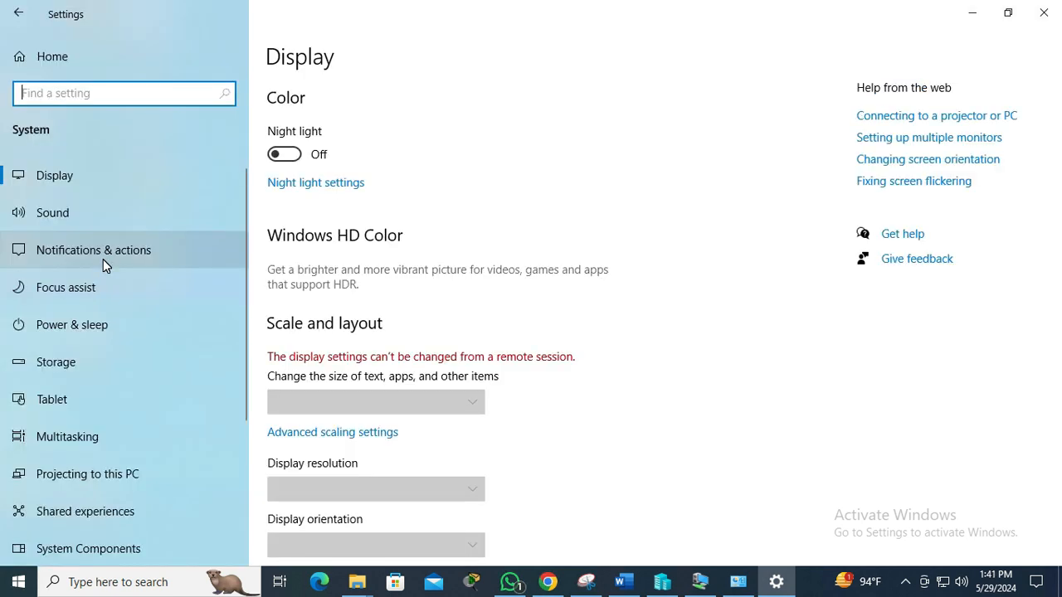
{"action": "mouse_move", "coordinate": [243, 259]}
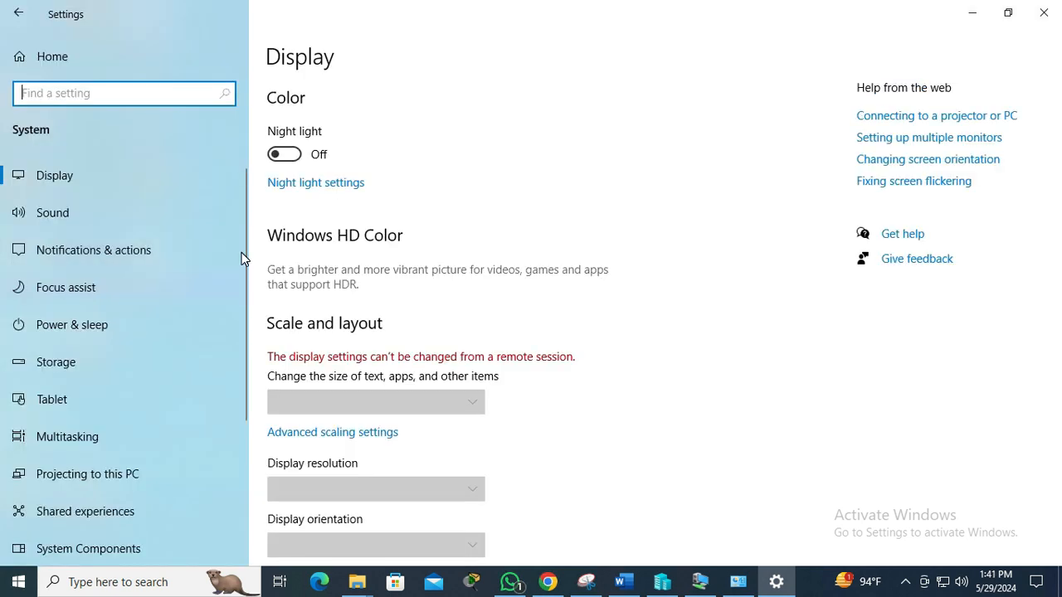
{"action": "scroll", "scroll_direction": "down", "scroll_amount": 3}
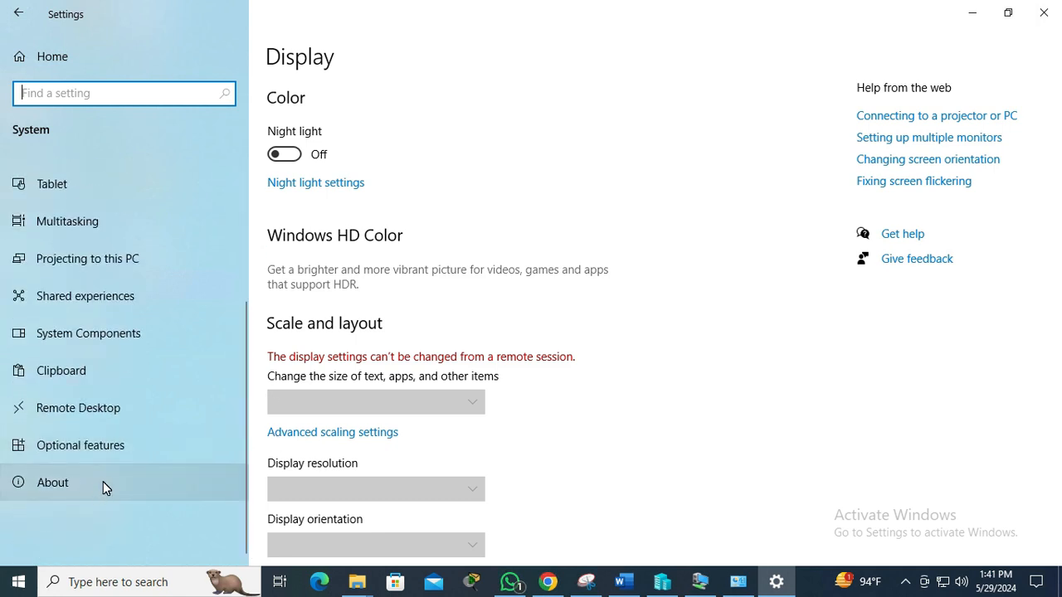
{"action": "left_click", "coordinate": [52, 482]}
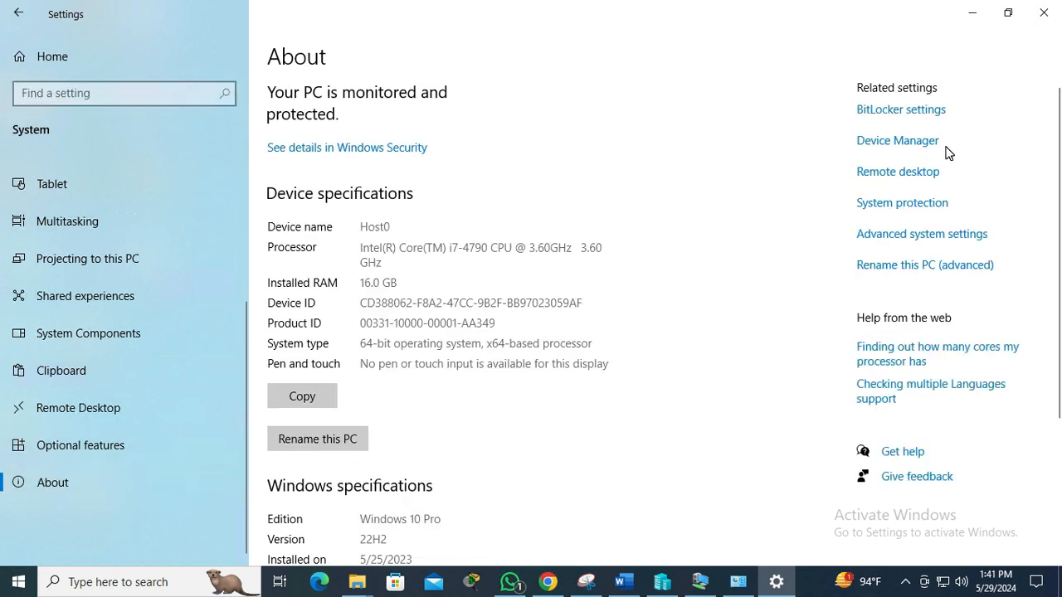
{"action": "mouse_move", "coordinate": [921, 234]}
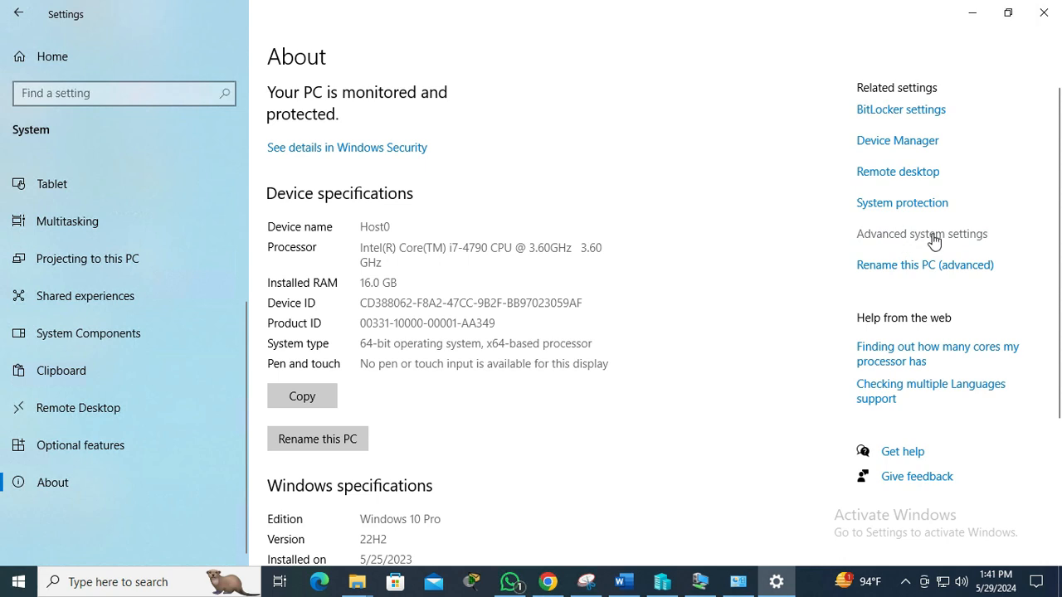
{"action": "mouse_move", "coordinate": [925, 240]}
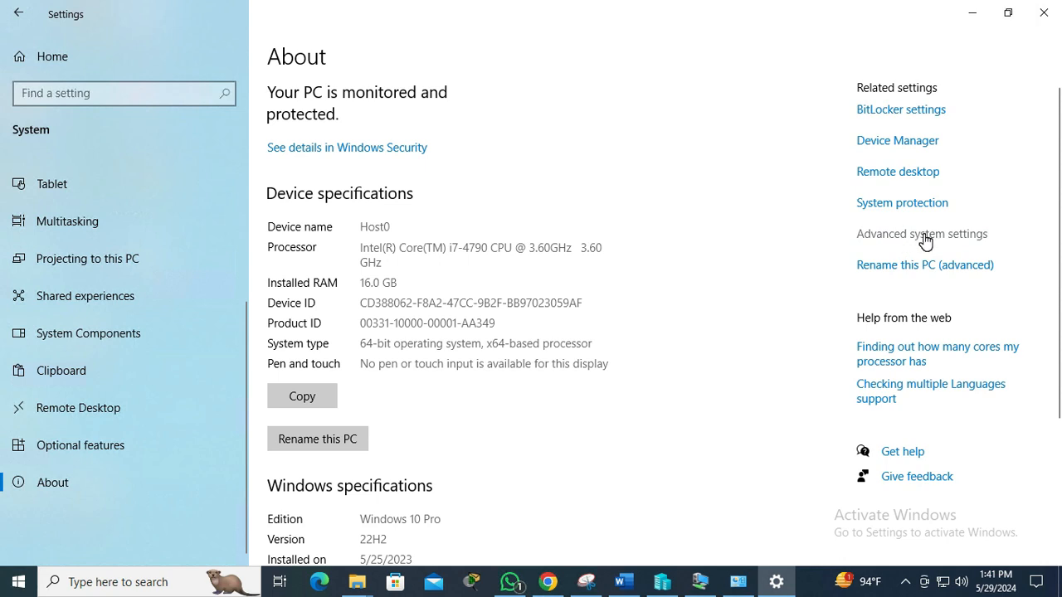
{"action": "left_click", "coordinate": [922, 234]}
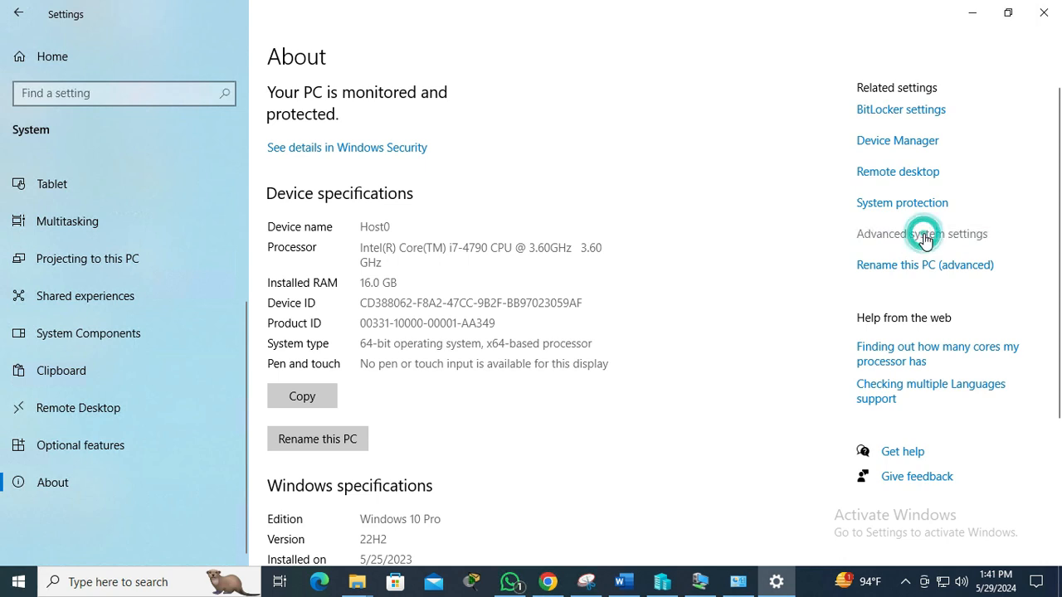
- On the Remote tab, allow remote connections requiring Network Level Authentication, and confirm with OK
{"action": "left_click", "coordinate": [921, 233]}
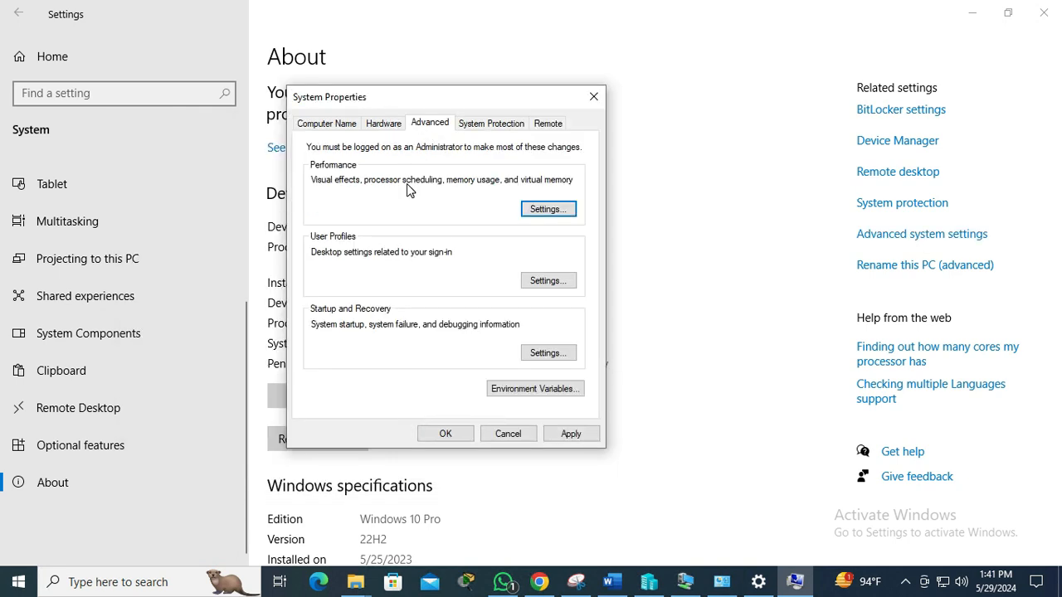
{"action": "mouse_move", "coordinate": [548, 122]}
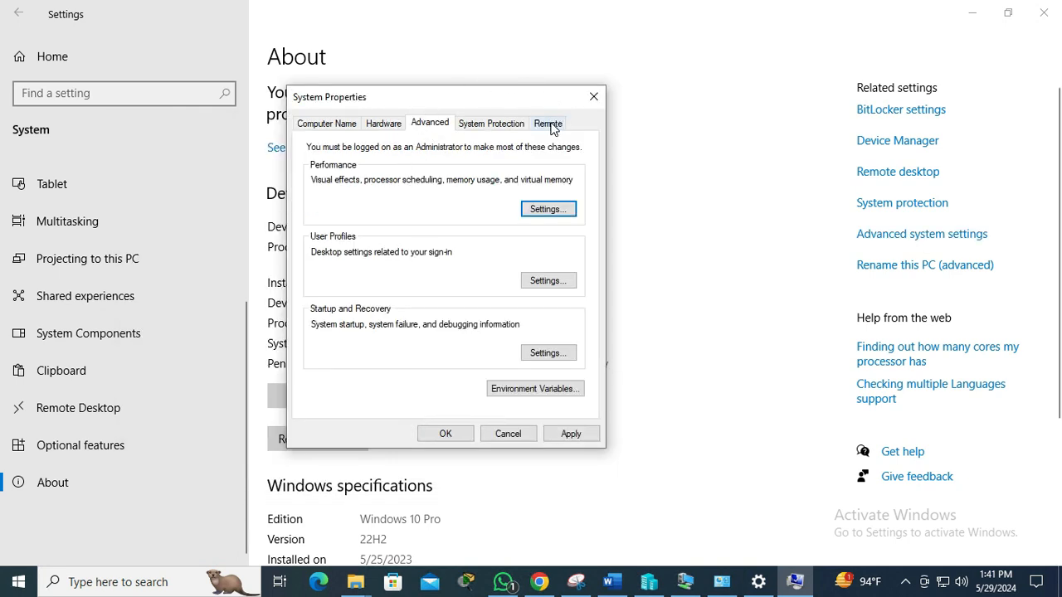
{"action": "left_click", "coordinate": [547, 123]}
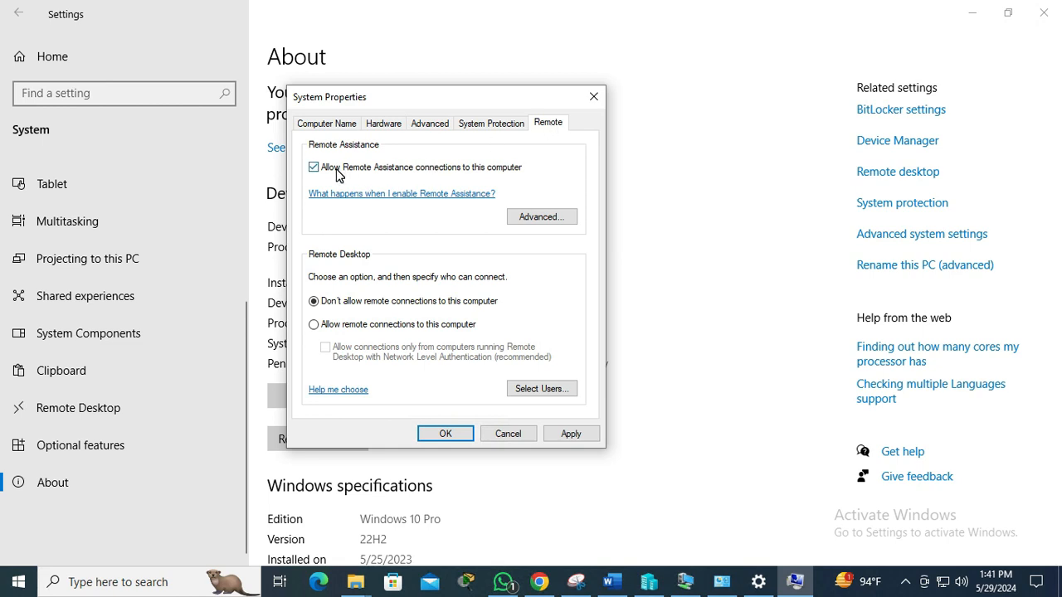
{"action": "mouse_move", "coordinate": [357, 181]}
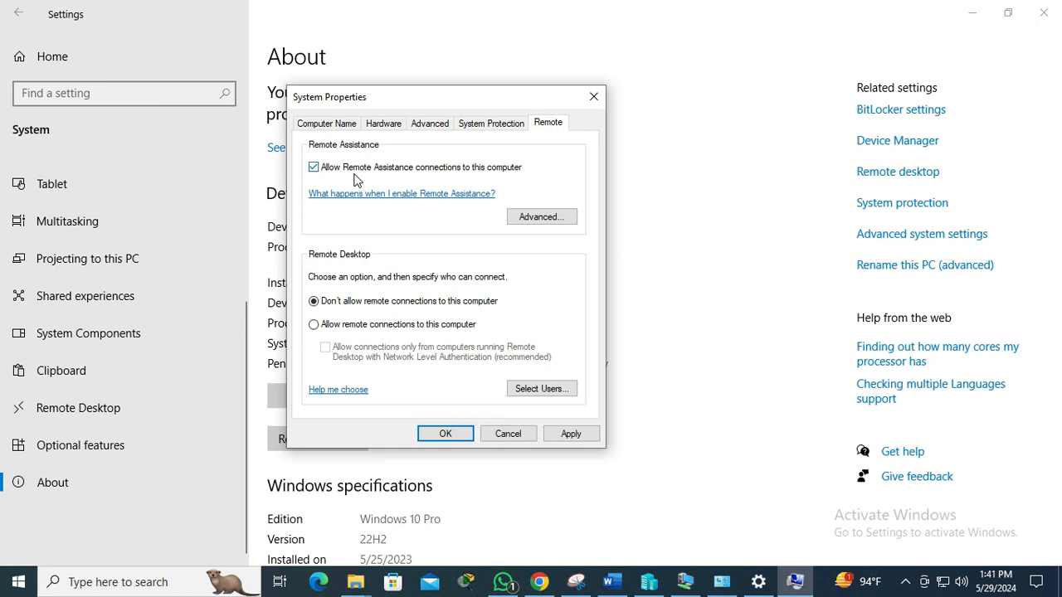
{"action": "mouse_move", "coordinate": [431, 176]}
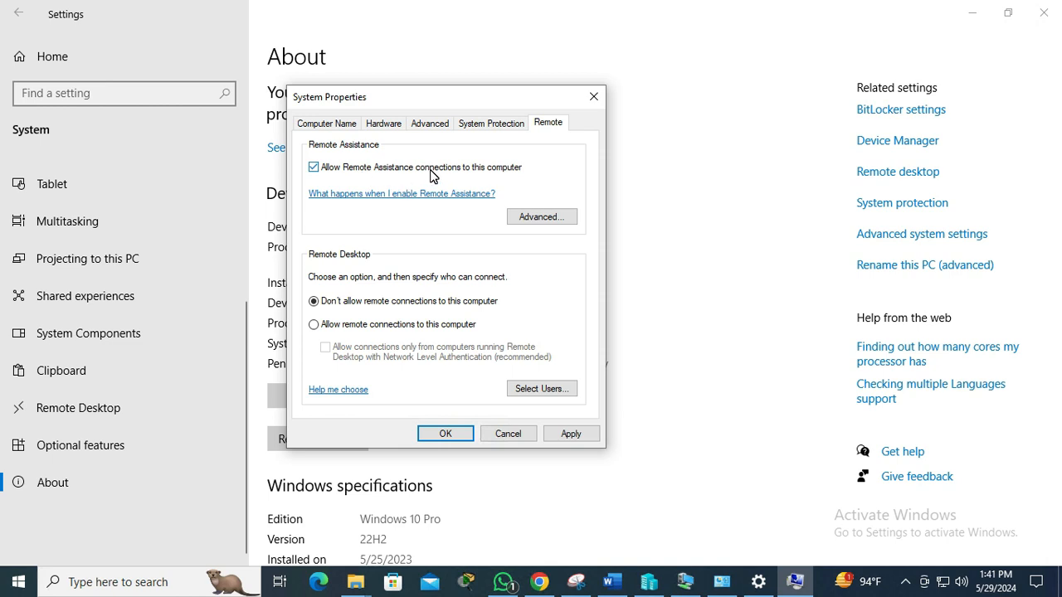
{"action": "mouse_move", "coordinate": [494, 174]}
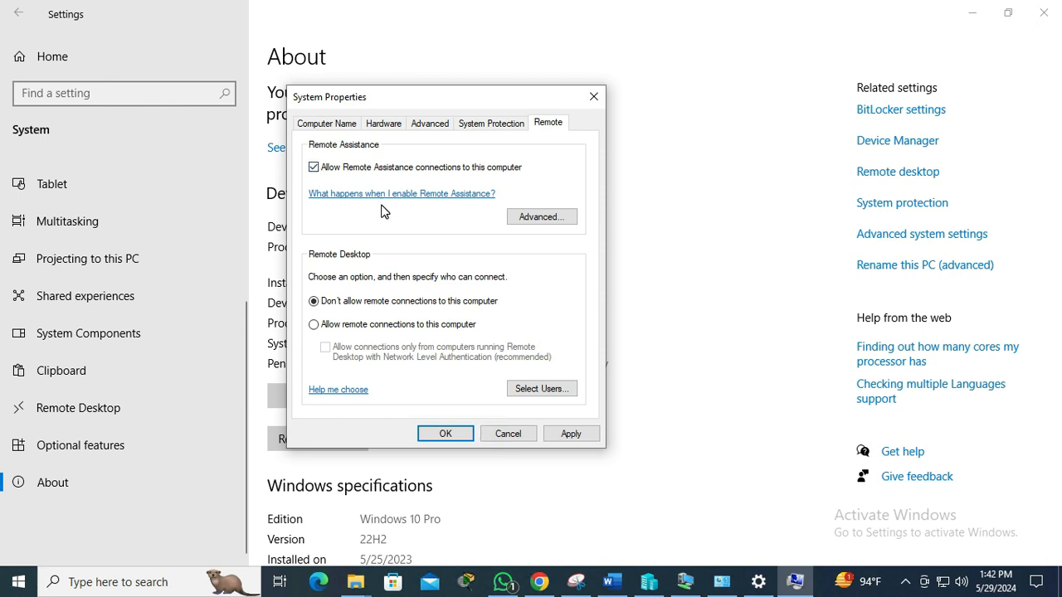
{"action": "mouse_move", "coordinate": [362, 268]}
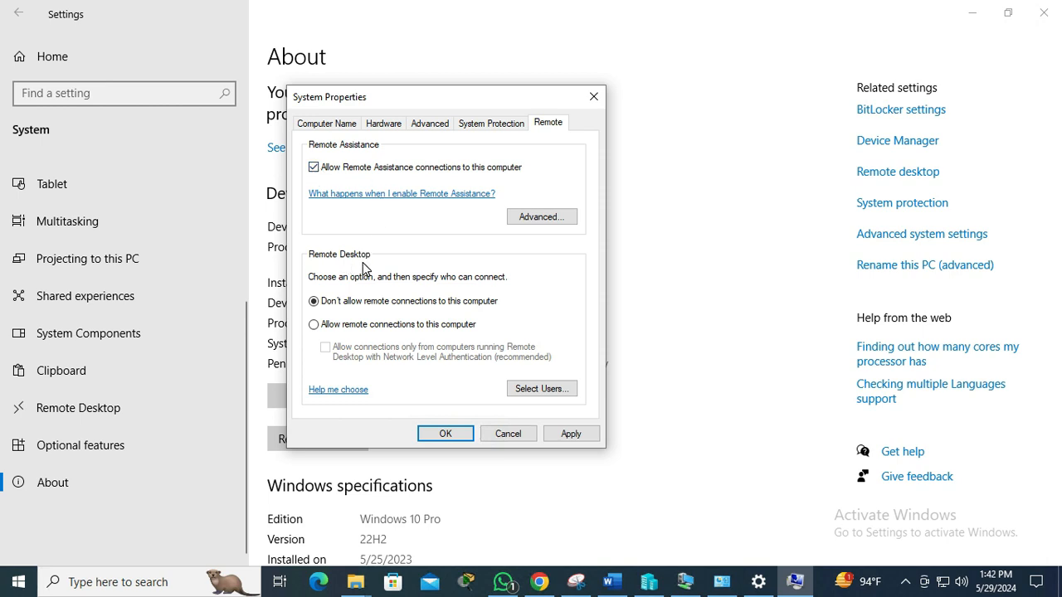
{"action": "mouse_move", "coordinate": [338, 316]}
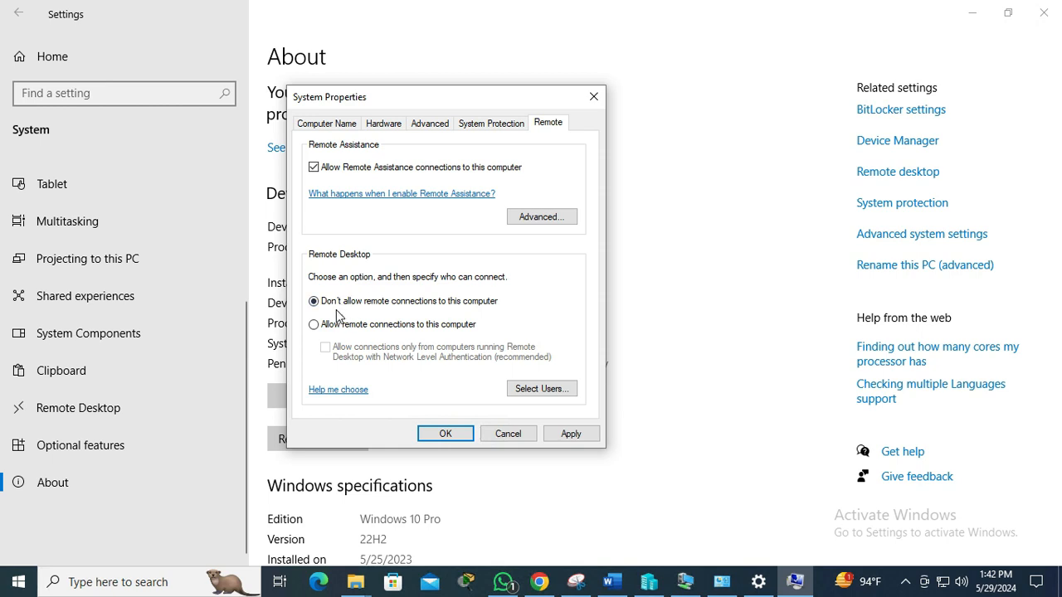
{"action": "left_click", "coordinate": [314, 300]}
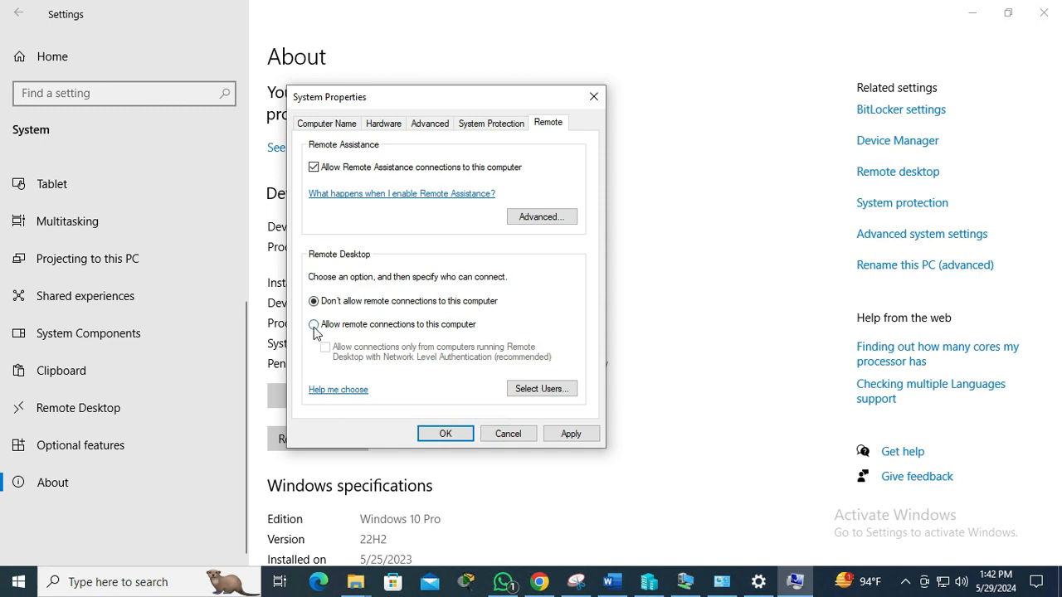
{"action": "left_click", "coordinate": [314, 324]}
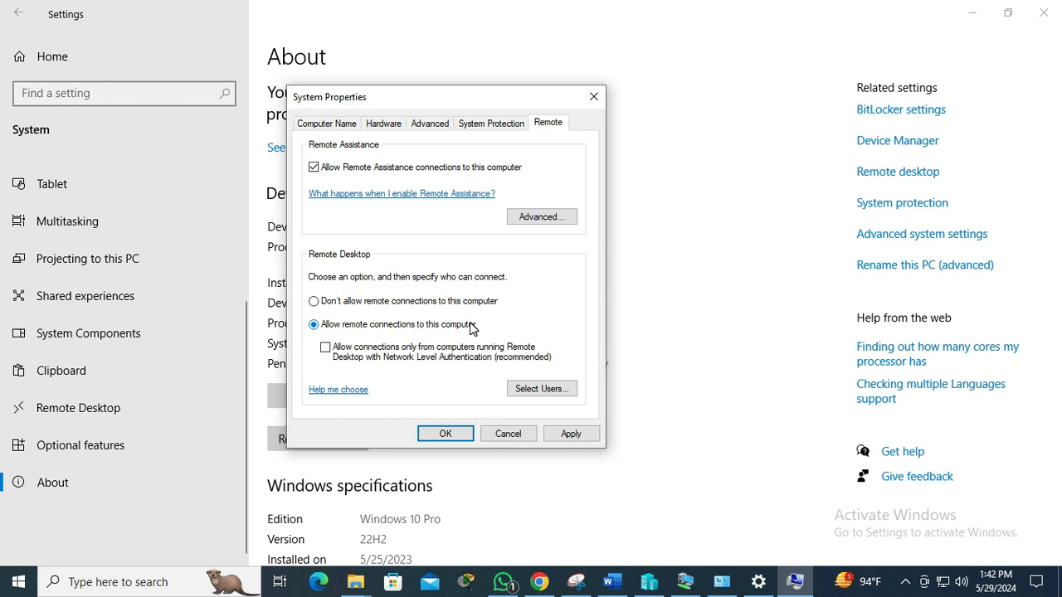
{"action": "mouse_move", "coordinate": [419, 332]}
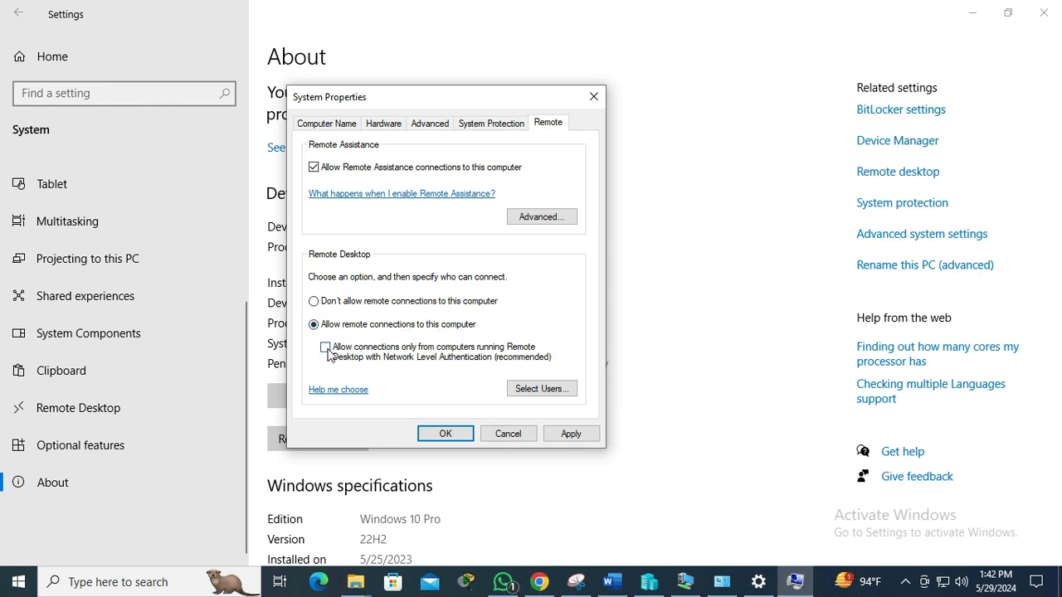
{"action": "left_click", "coordinate": [325, 348]}
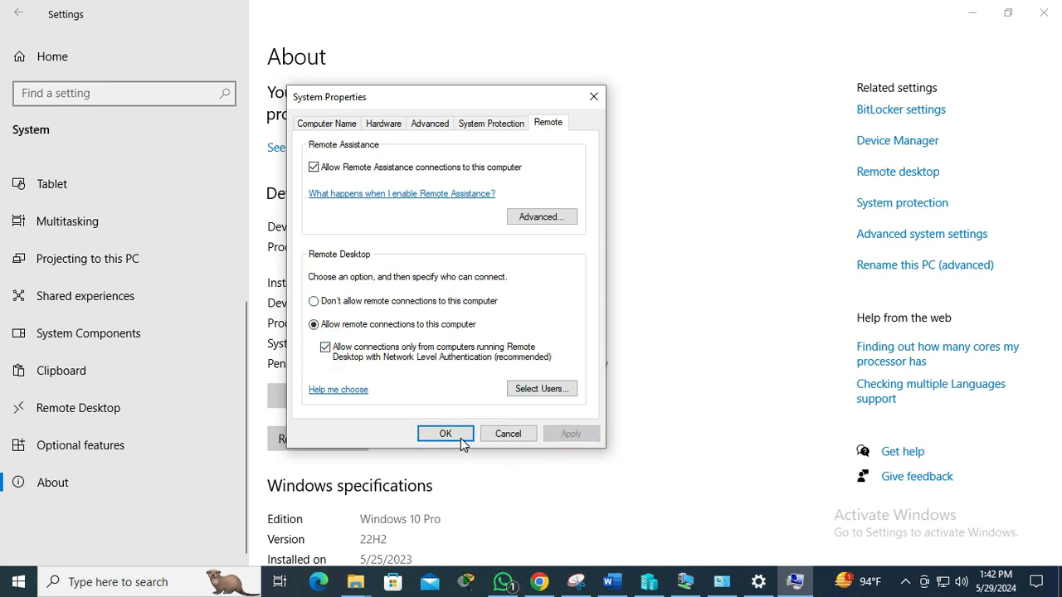
{"action": "left_click", "coordinate": [446, 433]}
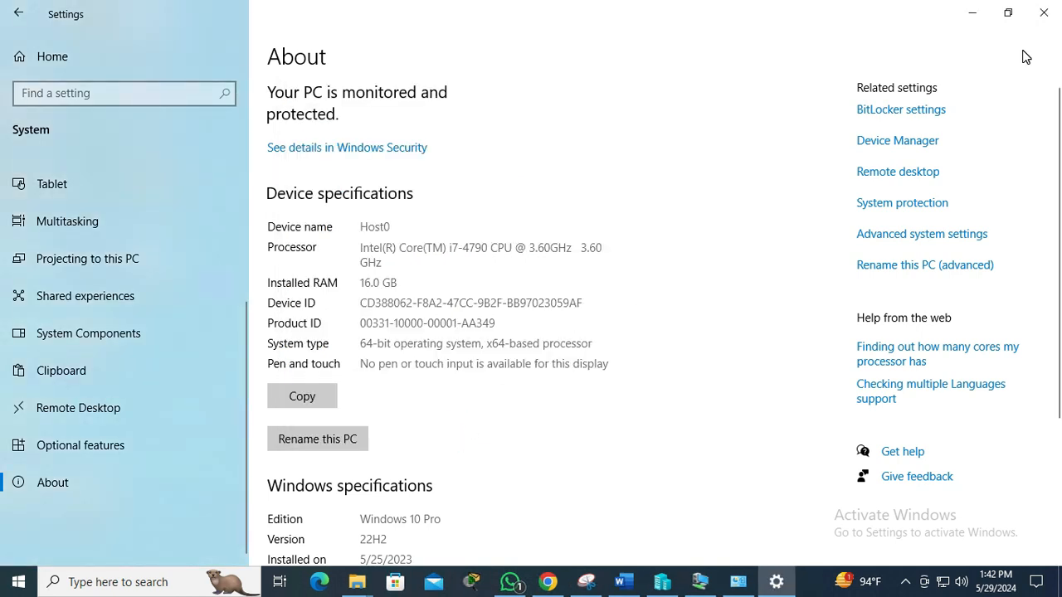
{"action": "mouse_move", "coordinate": [763, 123]}
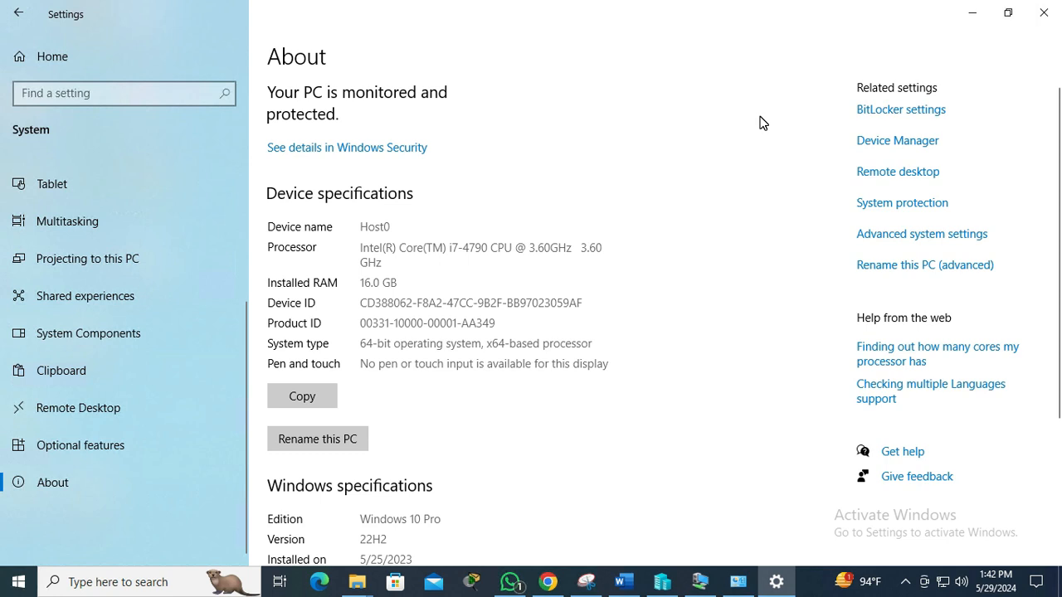
{"action": "mouse_move", "coordinate": [1004, 79]}
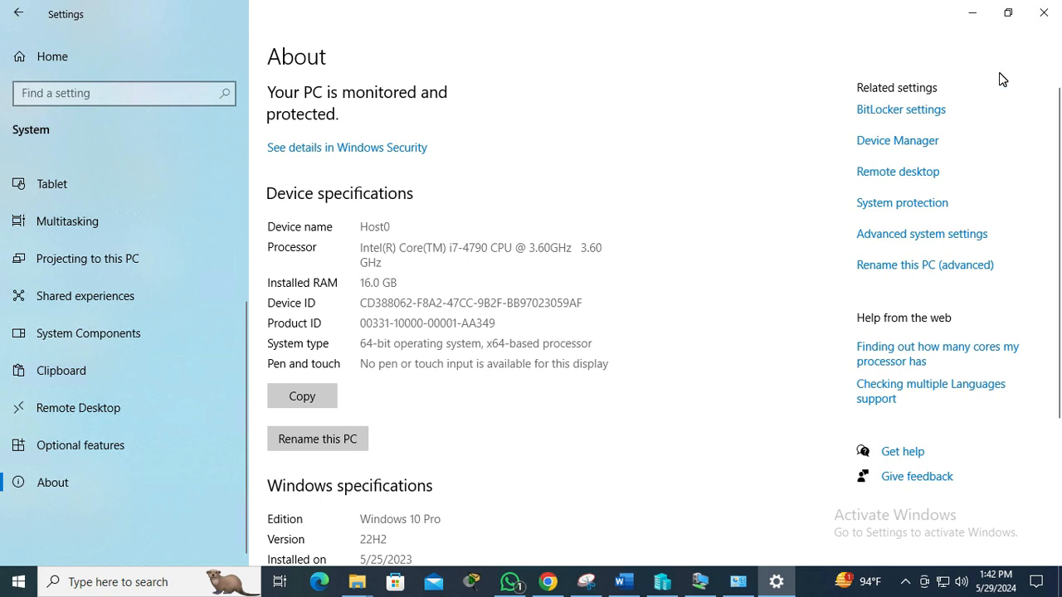
{"action": "mouse_move", "coordinate": [1045, 16]}
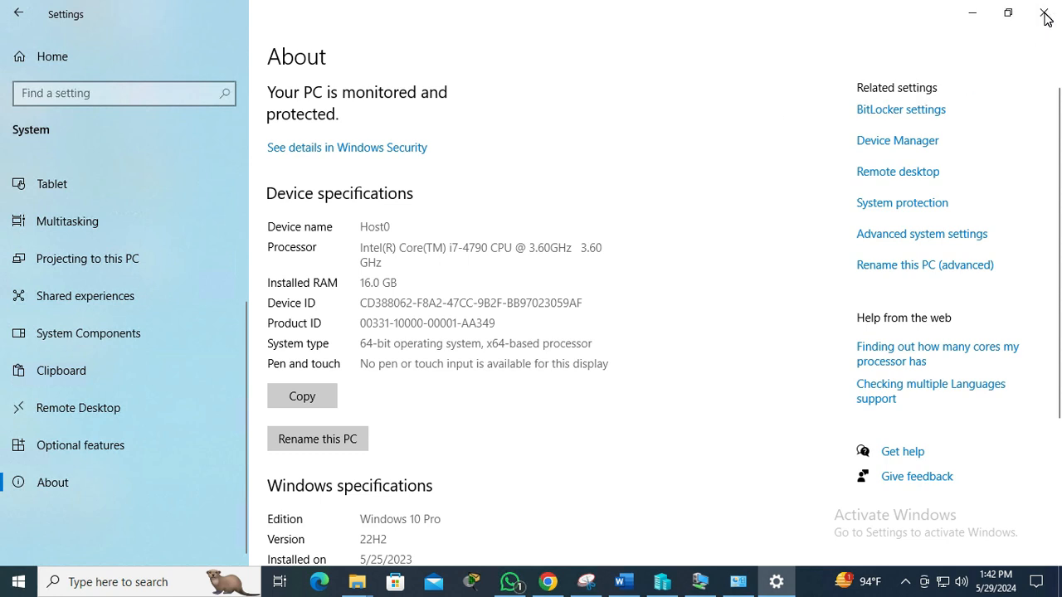
- Close the Settings window to return to the desktop
{"action": "left_click", "coordinate": [1044, 13]}
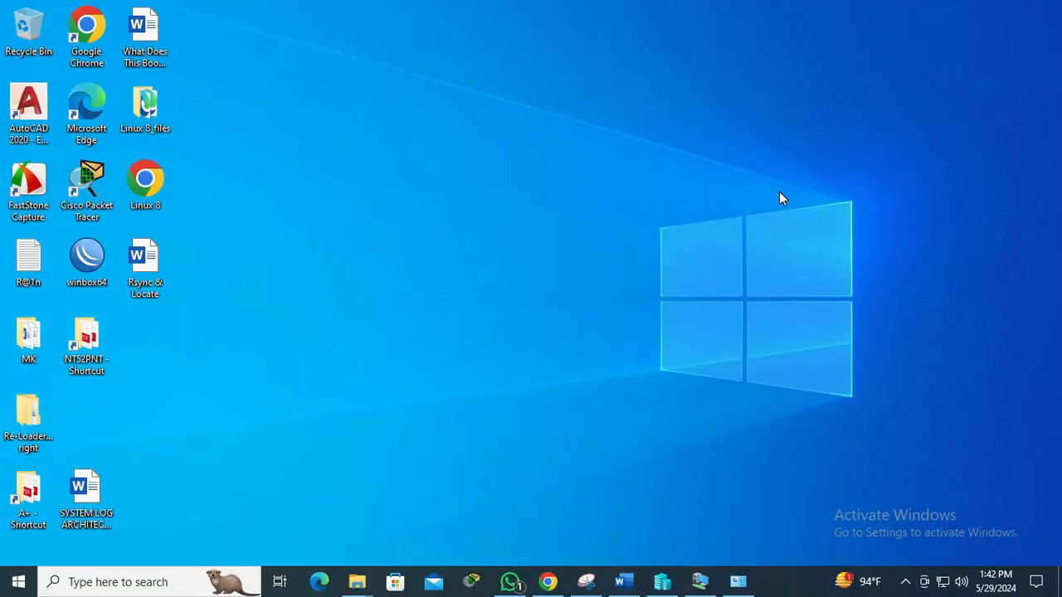
{"action": "mouse_move", "coordinate": [686, 454]}
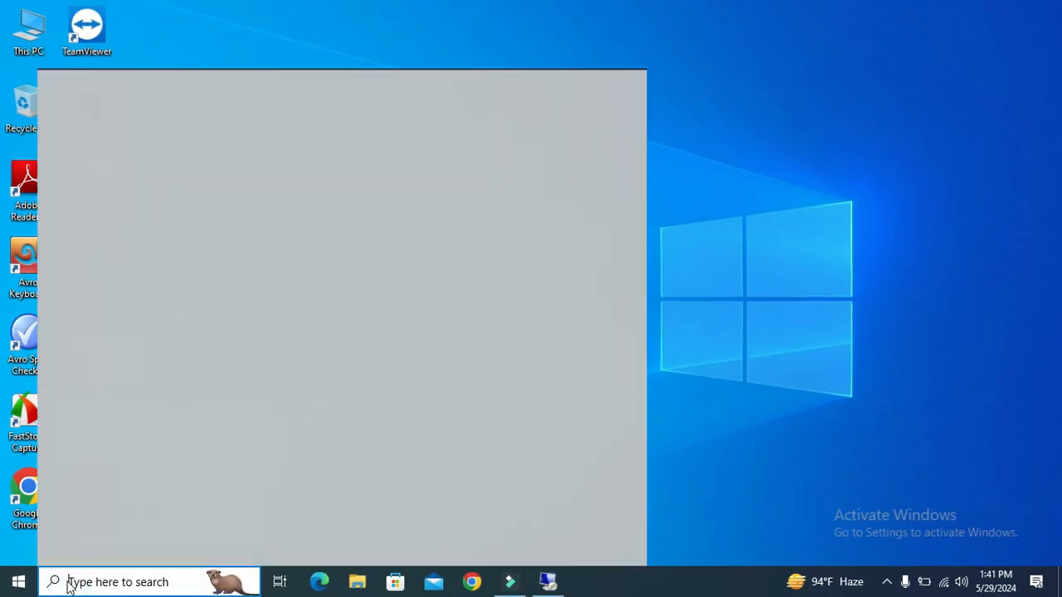
- Search 're' to launch Remote Desktop Connection and pick the saved user name for 10.17.32.250
{"action": "type", "text": "rem"}
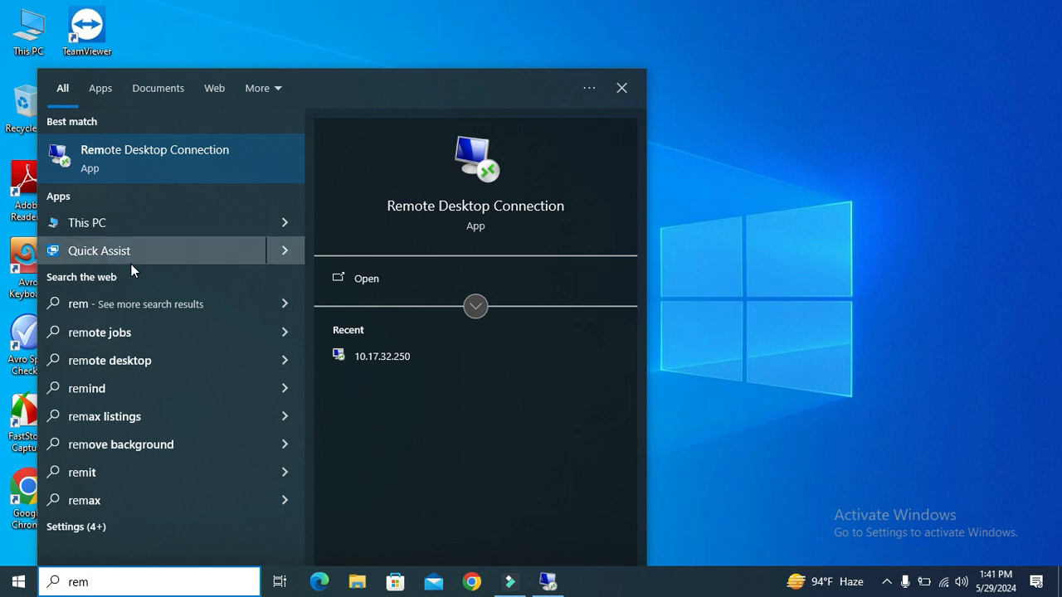
{"action": "mouse_move", "coordinate": [186, 157]}
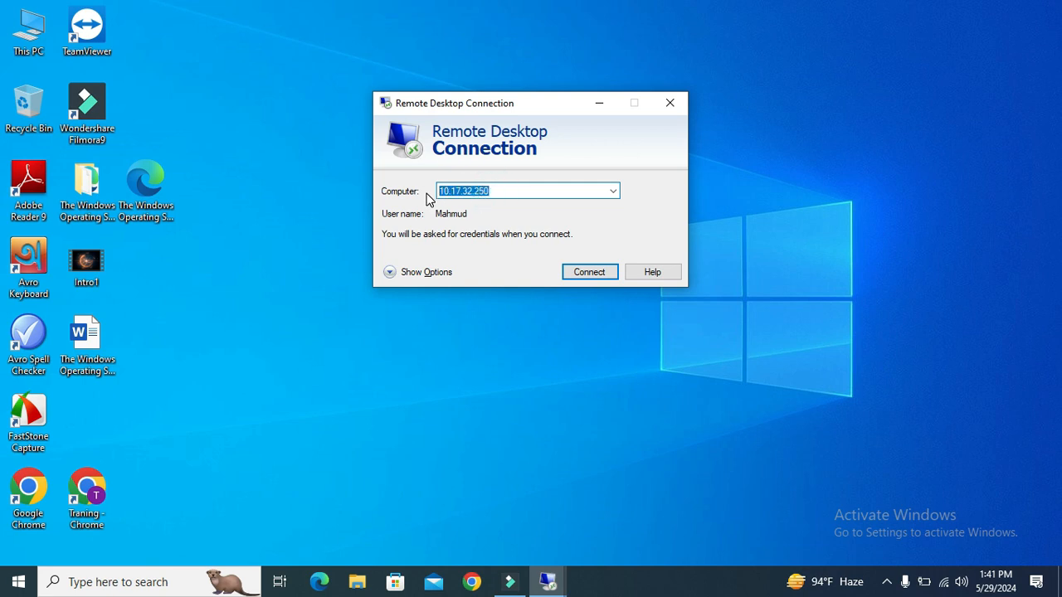
{"action": "mouse_move", "coordinate": [448, 224]}
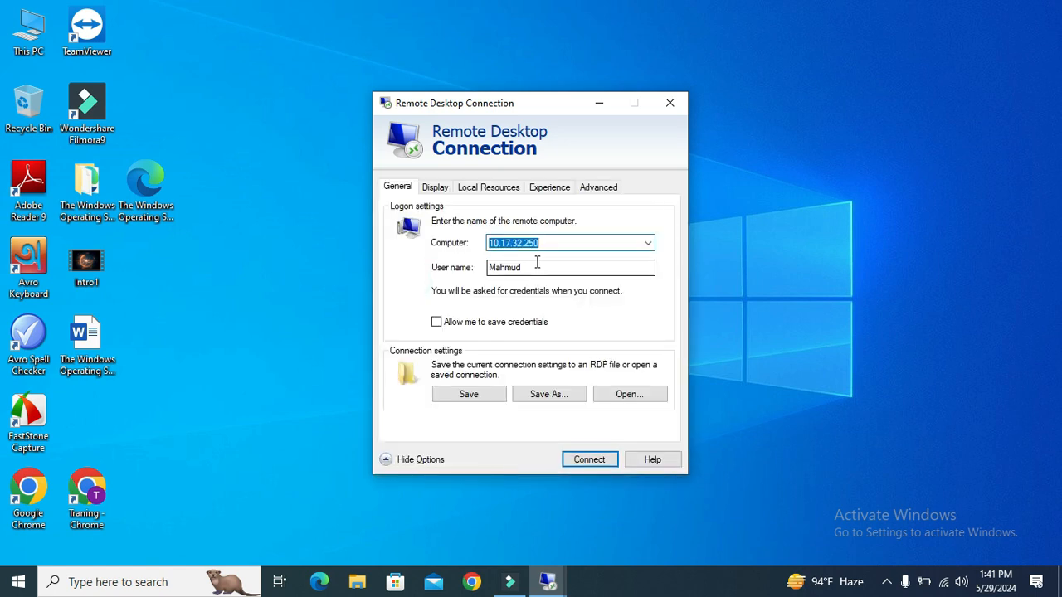
{"action": "left_click", "coordinate": [569, 268]}
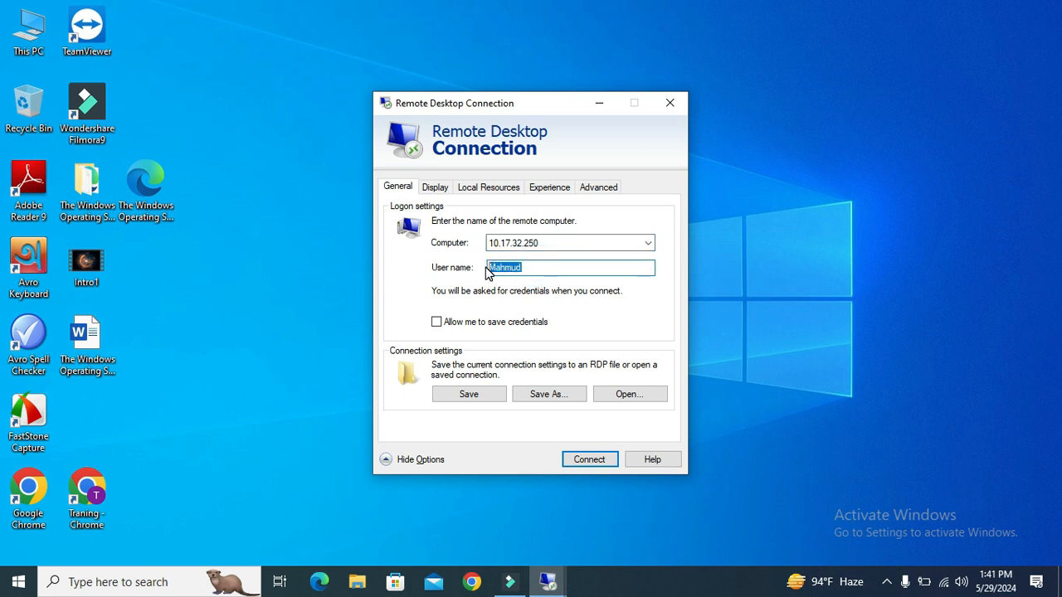
{"action": "mouse_move", "coordinate": [538, 317]}
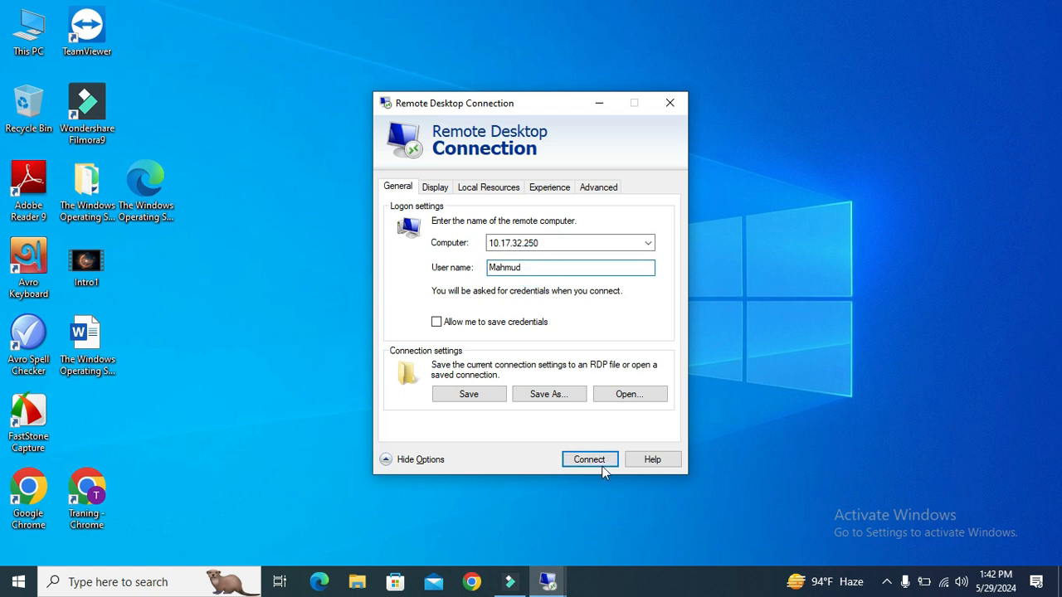
- Connect to 10.17.32.250 and submit the account password in Windows Security
{"action": "left_click", "coordinate": [589, 458]}
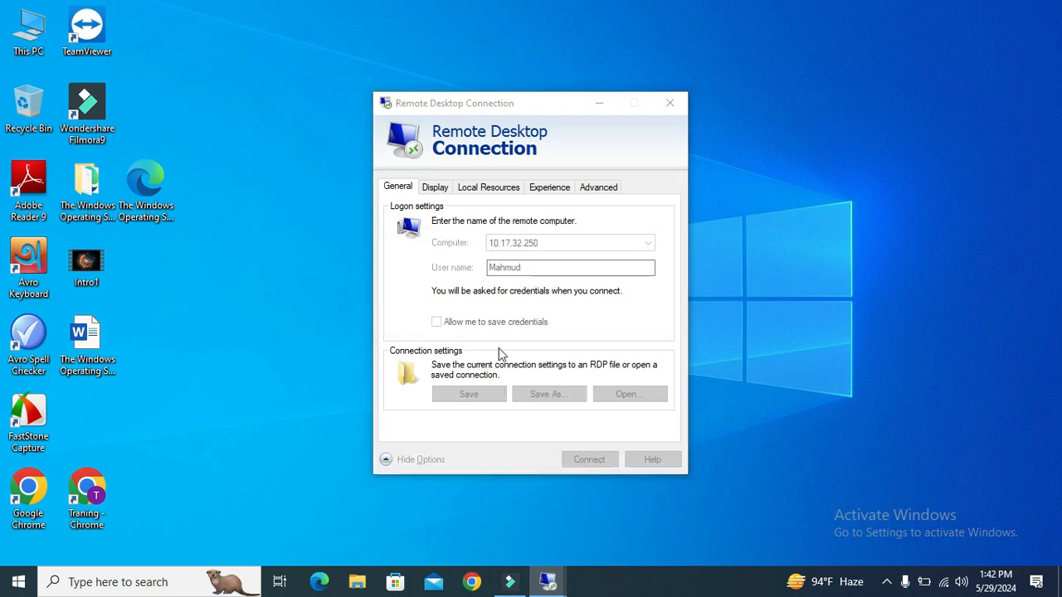
{"action": "left_click", "coordinate": [589, 459]}
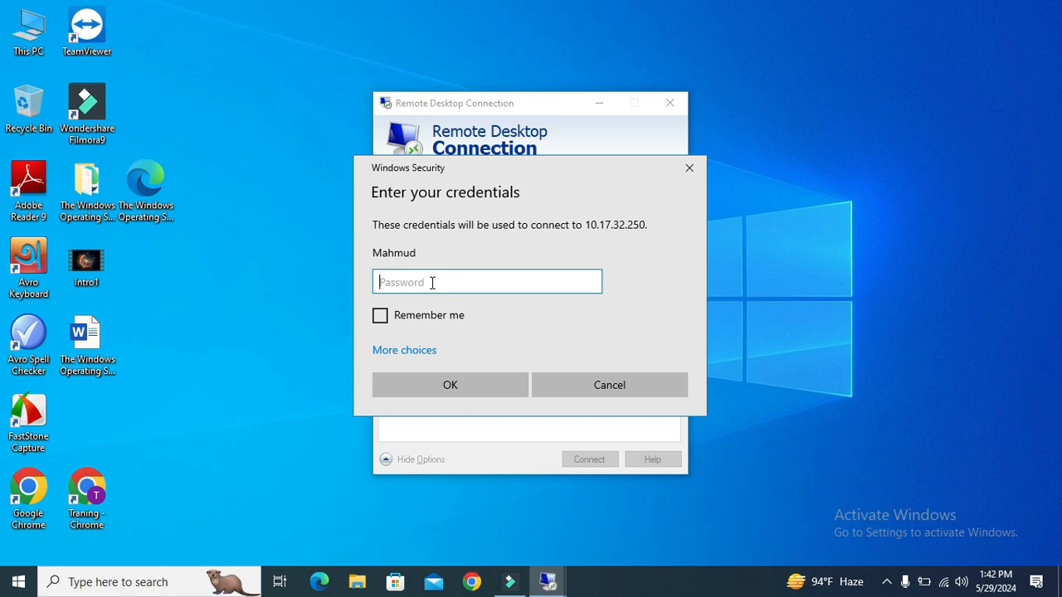
{"action": "type", "text": "•"}
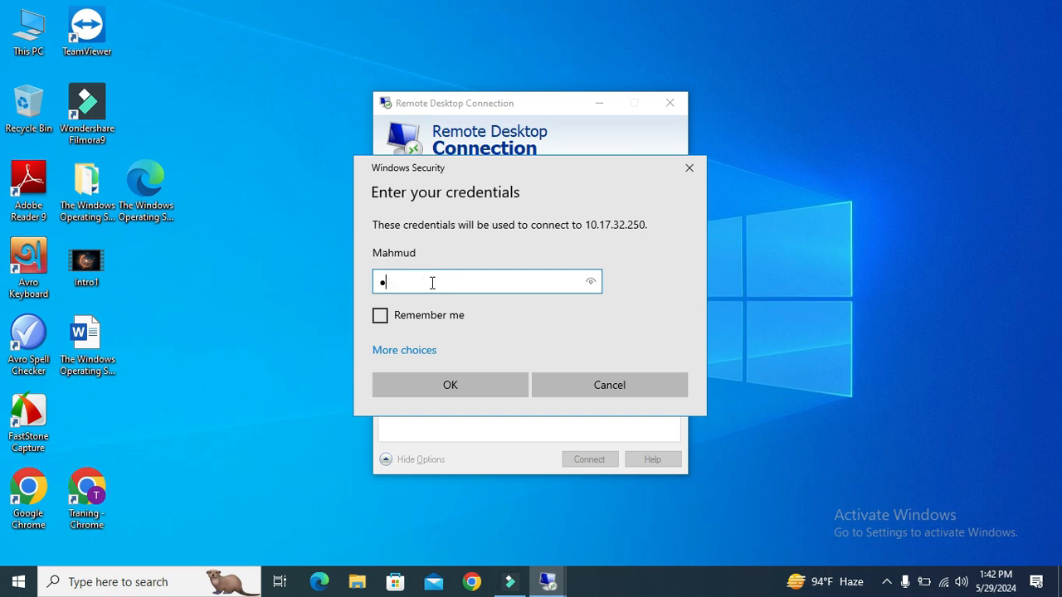
{"action": "type", "text": "password"}
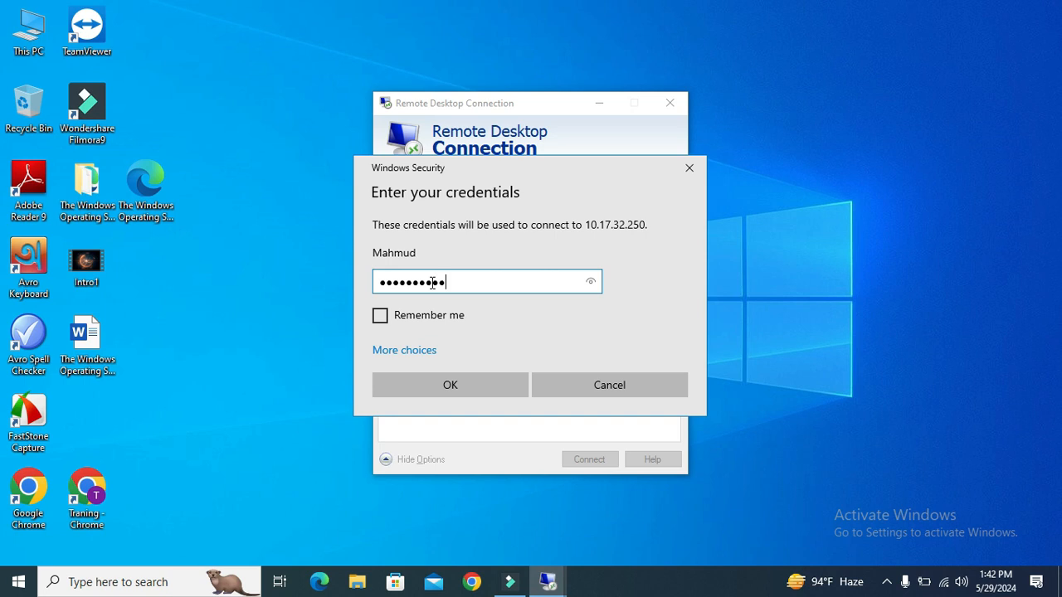
{"action": "left_click", "coordinate": [450, 384]}
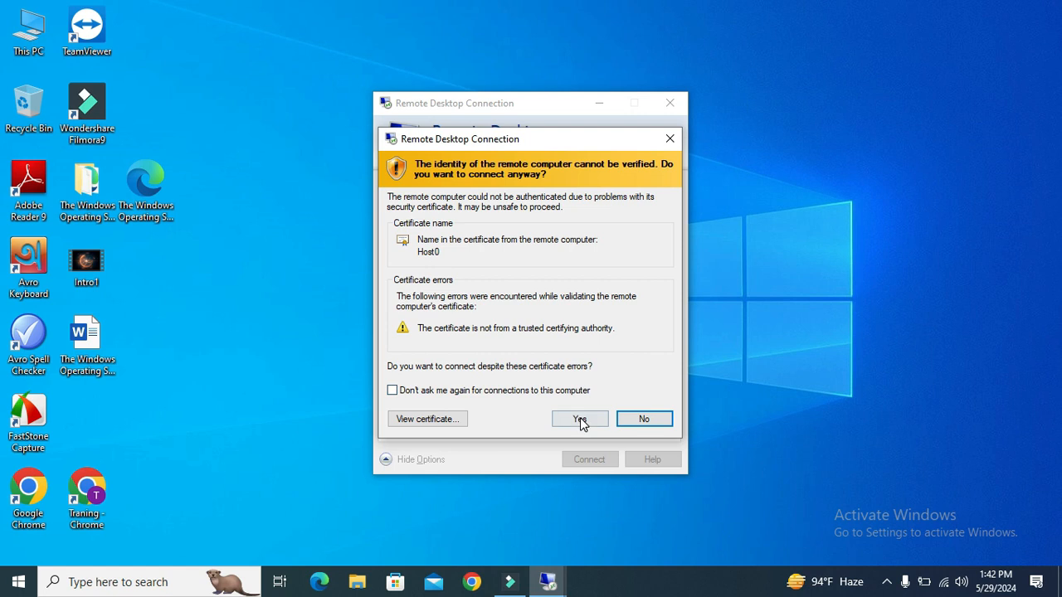
- Accept the unverified certificate to open the remote desktop session
{"action": "left_click", "coordinate": [579, 418]}
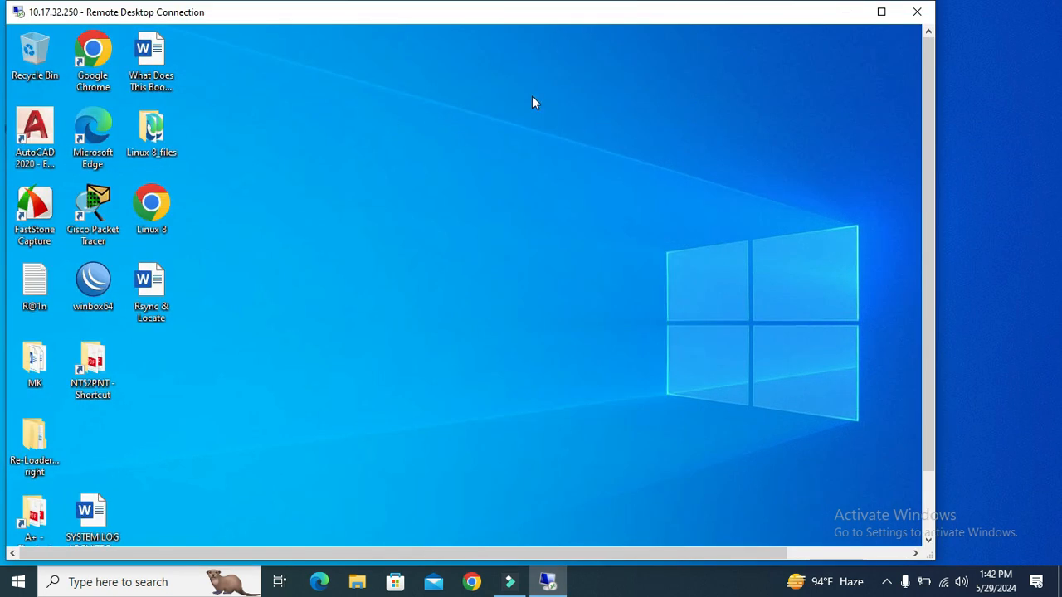
{"action": "mouse_move", "coordinate": [505, 22]}
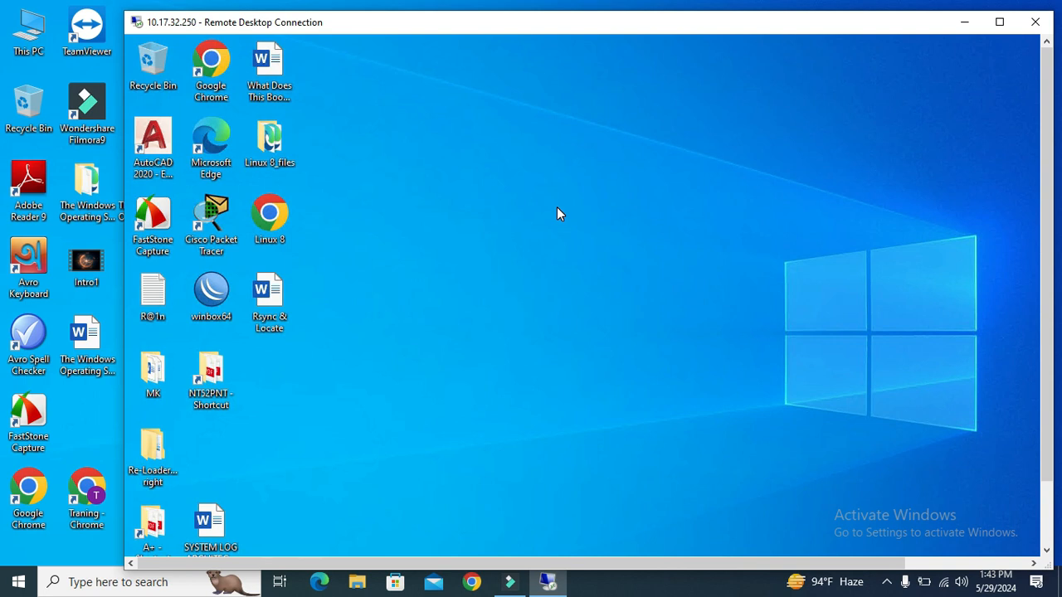
{"action": "mouse_move", "coordinate": [658, 193]}
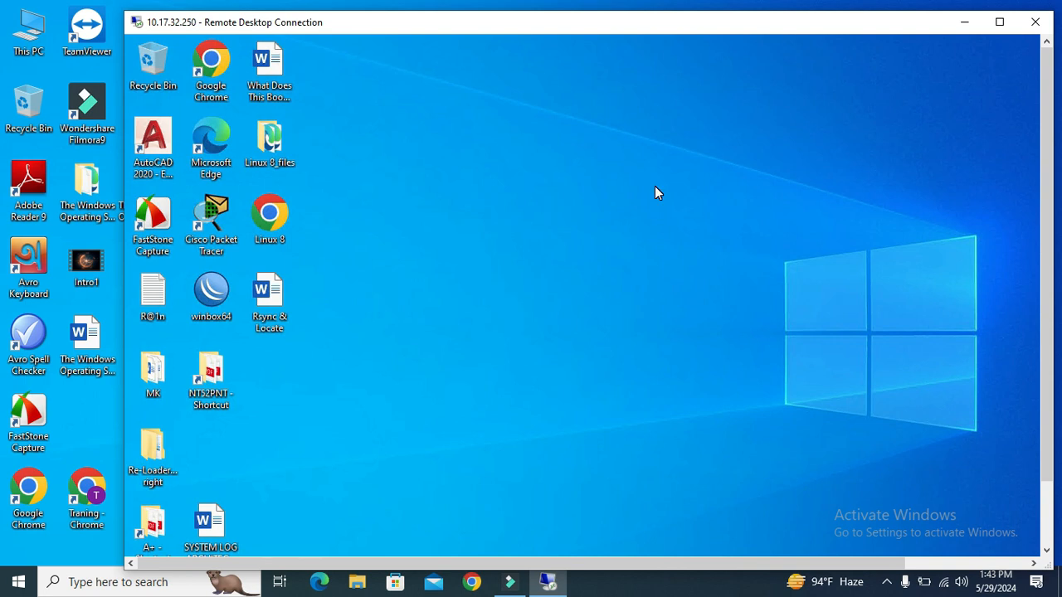